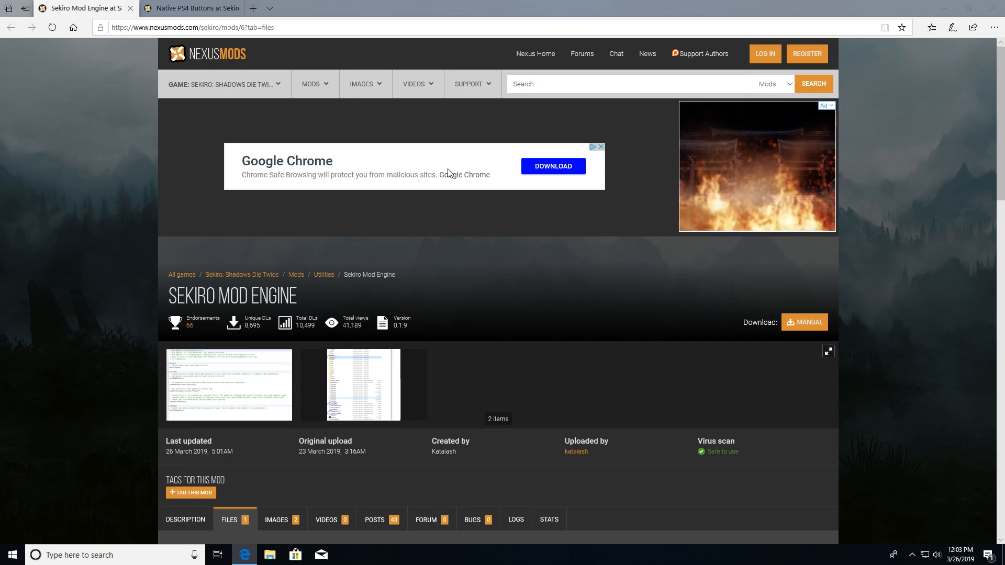
{"action": "mouse_move", "coordinate": [444, 166]}
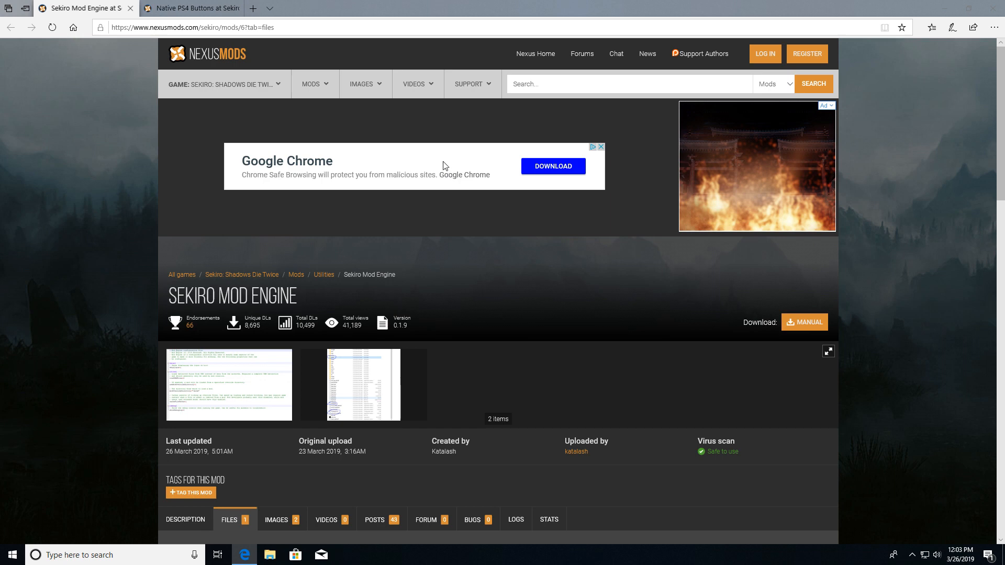
{"action": "mouse_move", "coordinate": [574, 242]}
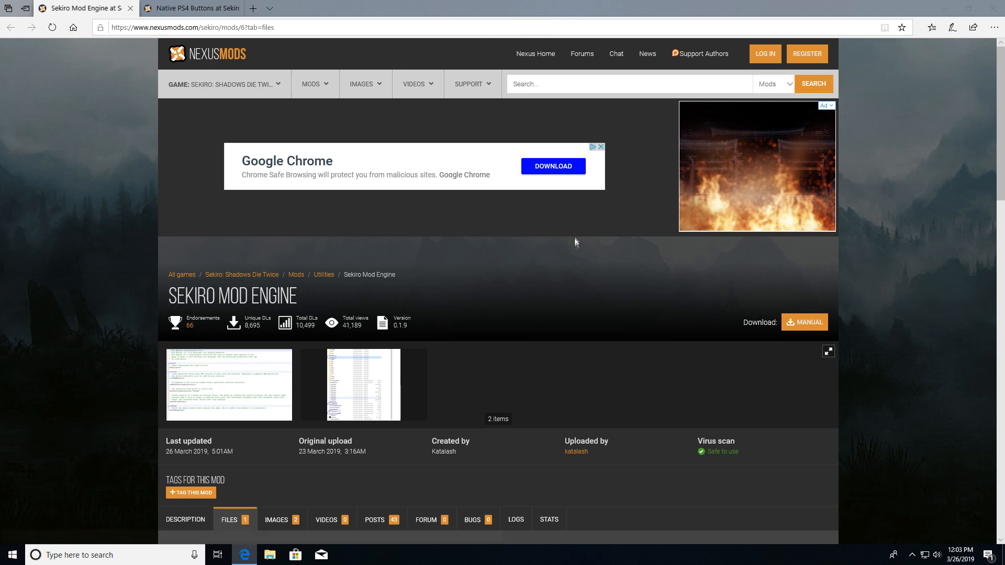
{"action": "mouse_move", "coordinate": [322, 309]}
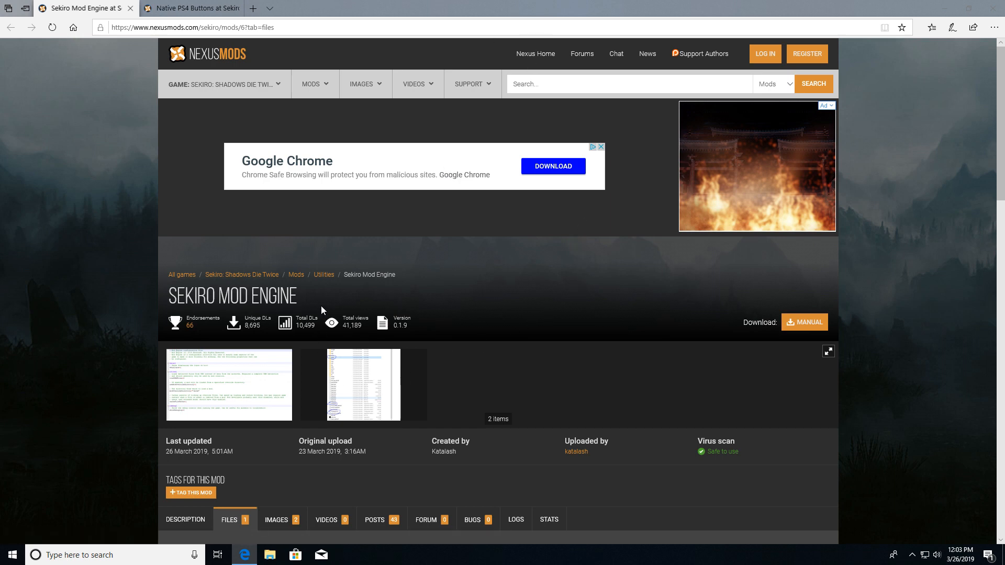
{"action": "mouse_move", "coordinate": [304, 318]}
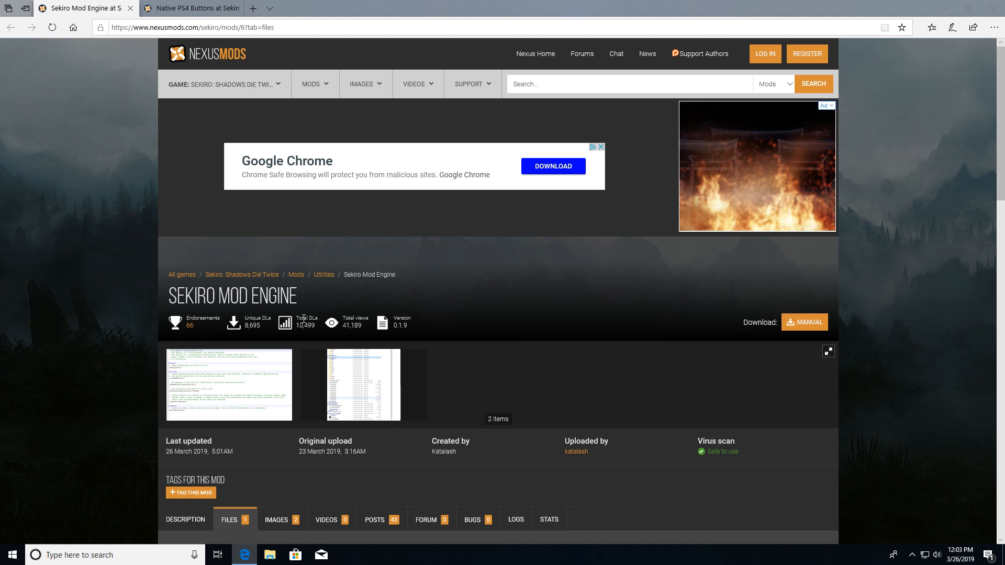
{"action": "mouse_move", "coordinate": [200, 322]}
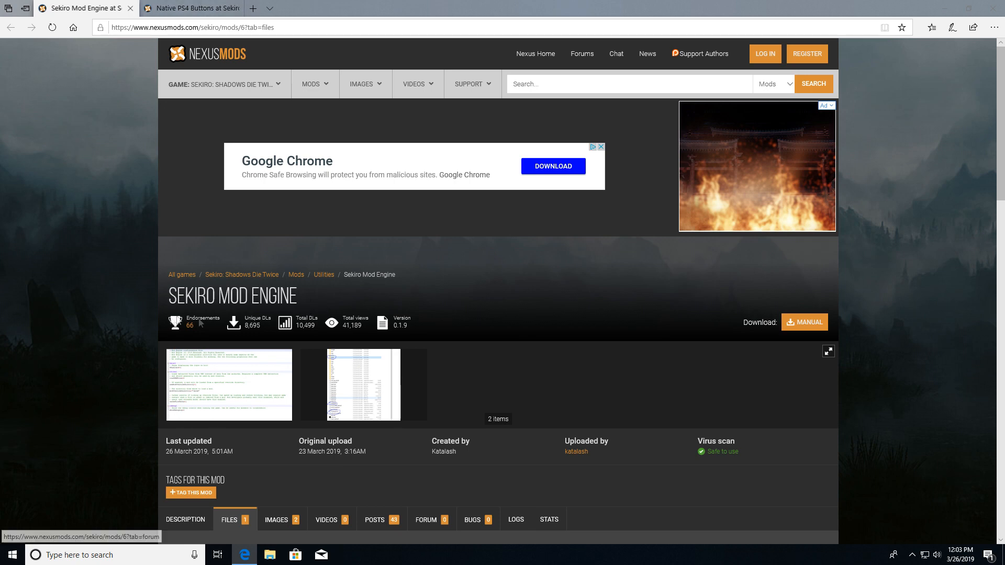
- Check the Native PS4 Buttons tab, then request ModEngine's manual download on the Mod Engine page
{"action": "left_click", "coordinate": [191, 8]}
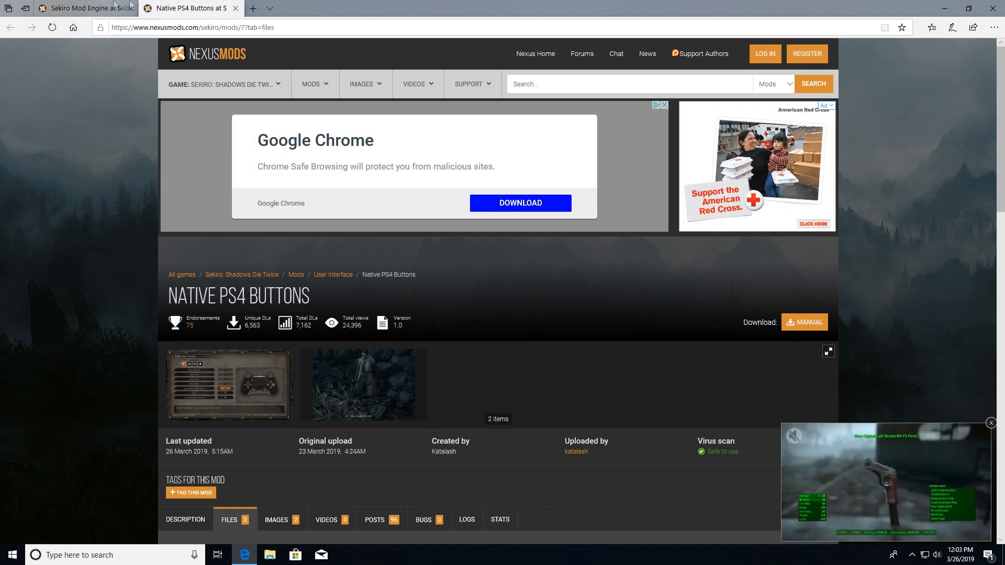
{"action": "left_click", "coordinate": [83, 8]}
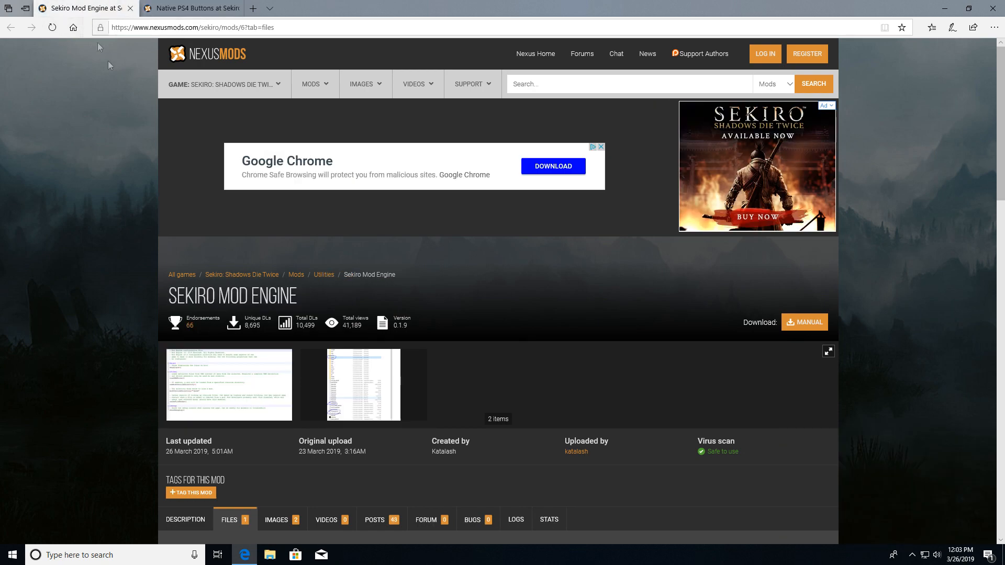
{"action": "mouse_move", "coordinate": [266, 271]}
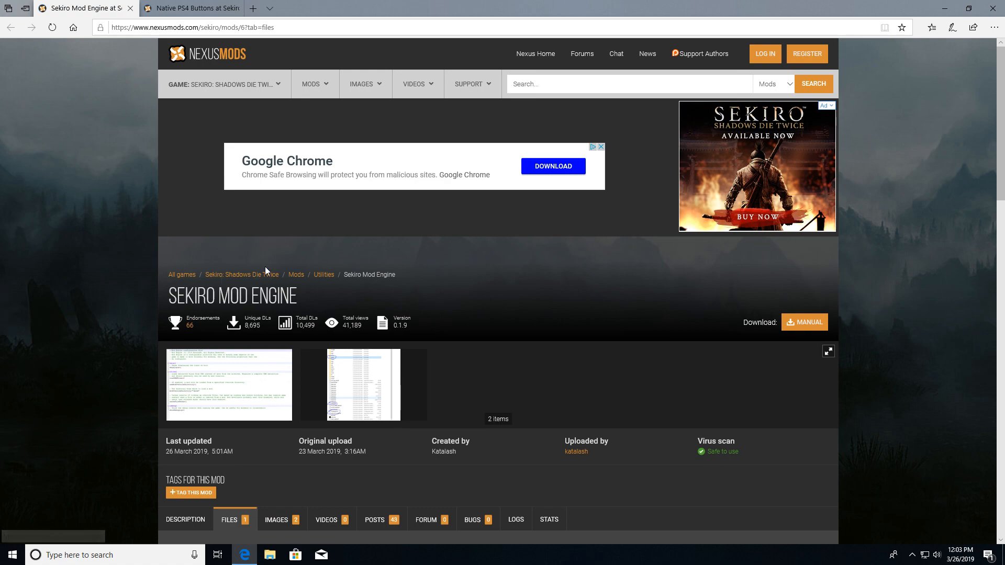
{"action": "scroll", "scroll_direction": "down", "scroll_amount": 3}
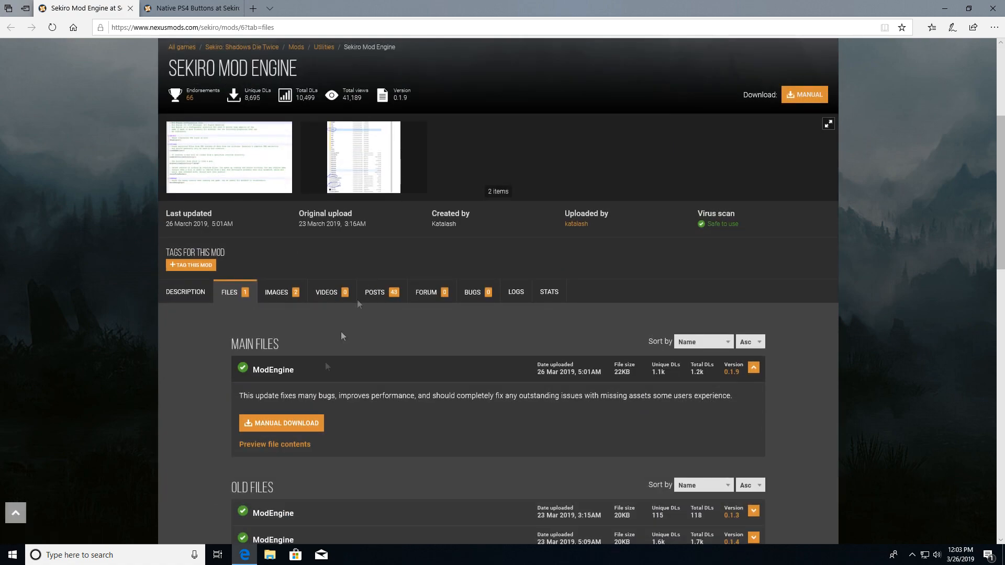
{"action": "left_click", "coordinate": [280, 423]}
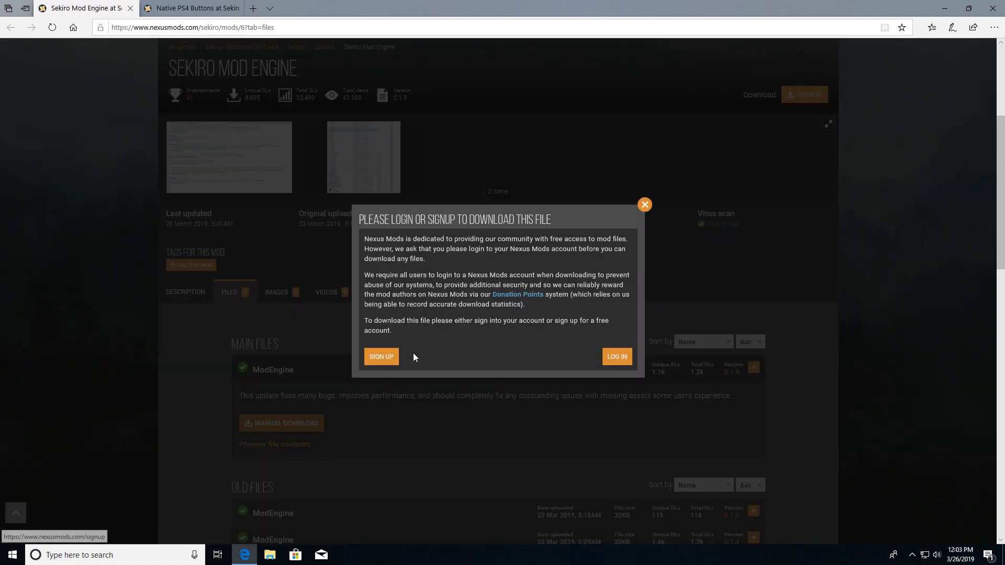
- Sign up and register a free Nexus Mods account through the account details form
{"action": "left_click", "coordinate": [381, 357]}
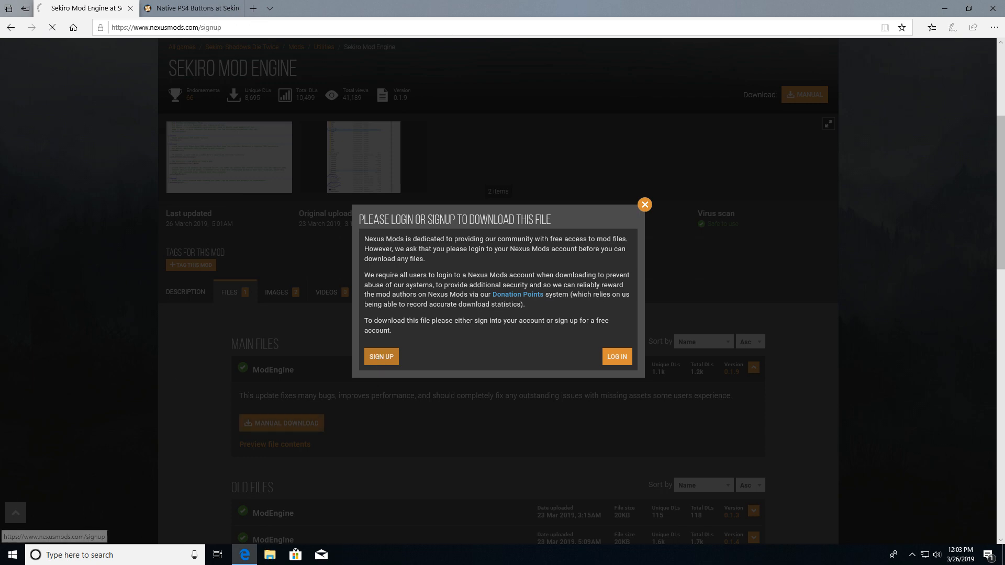
{"action": "left_click", "coordinate": [380, 356]}
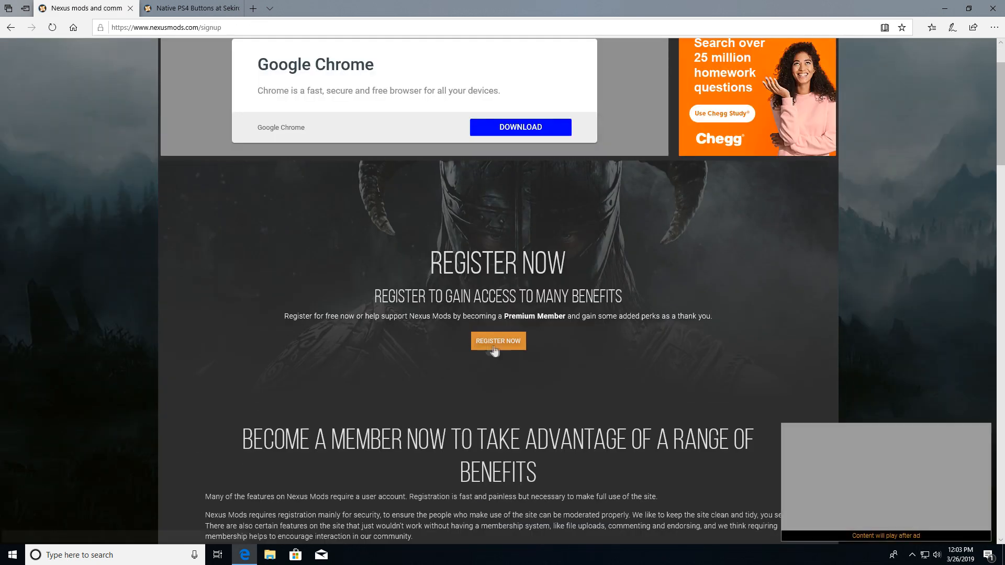
{"action": "left_click", "coordinate": [497, 340]}
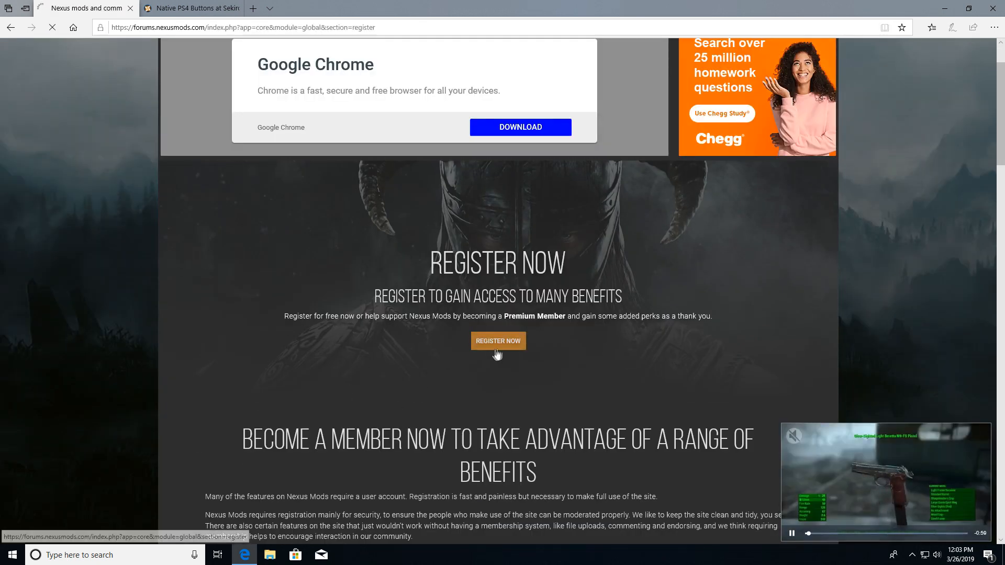
{"action": "left_click", "coordinate": [498, 340]}
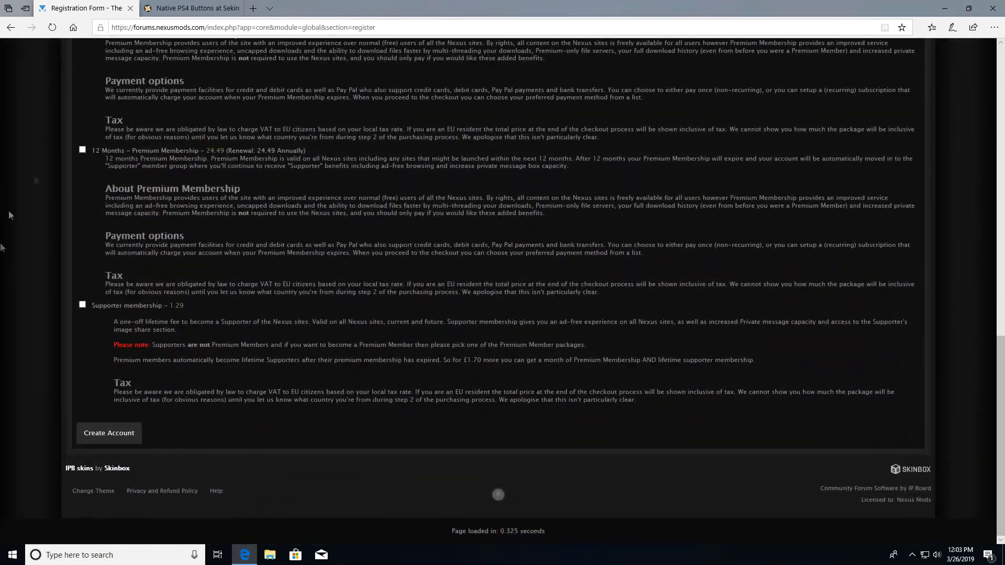
{"action": "left_click", "coordinate": [108, 433]}
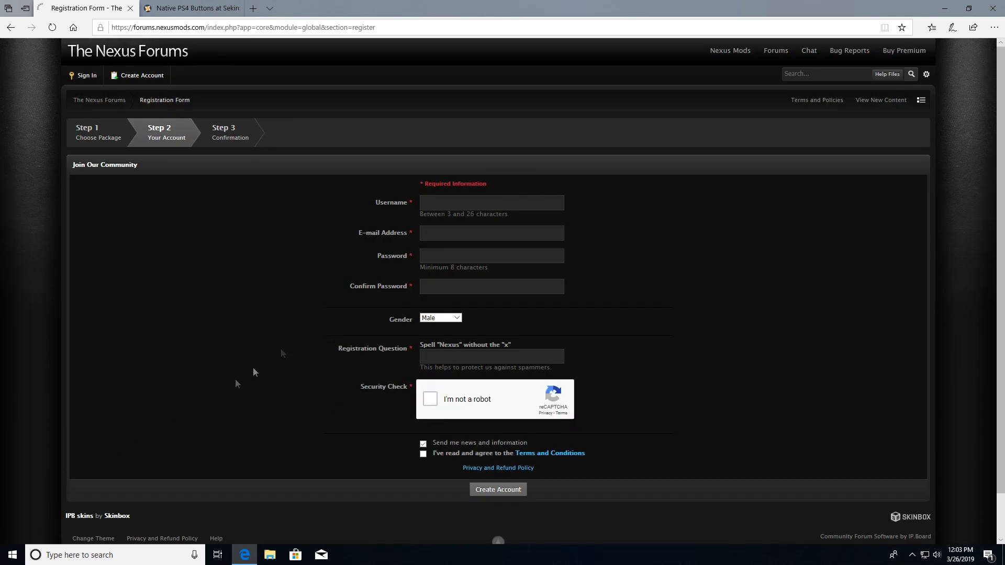
{"action": "left_click", "coordinate": [492, 202]}
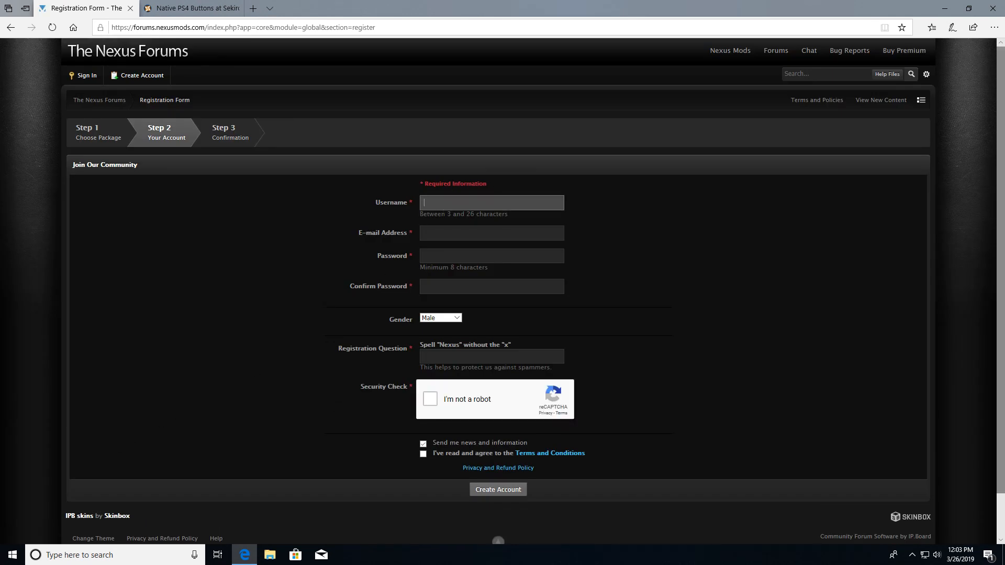
{"action": "left_click", "coordinate": [497, 489]}
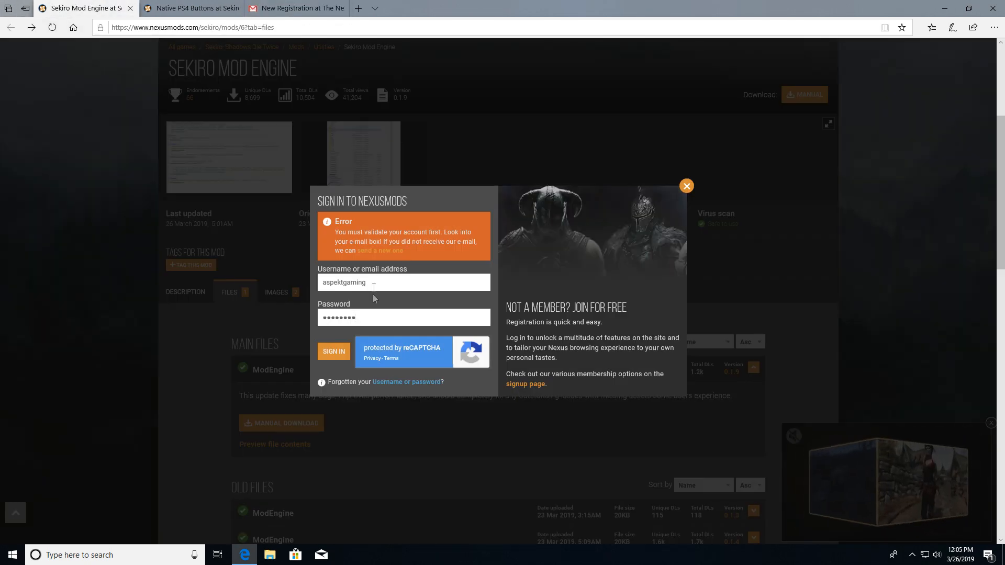
- Sign in and save the latest ModEngine main file zip to disk
{"action": "left_click", "coordinate": [333, 351]}
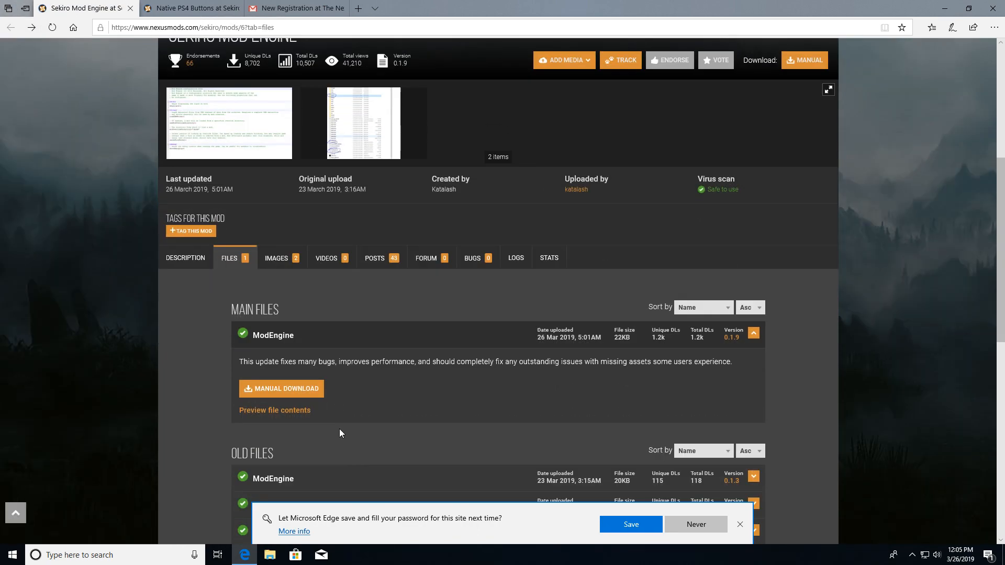
{"action": "left_click", "coordinate": [286, 388]}
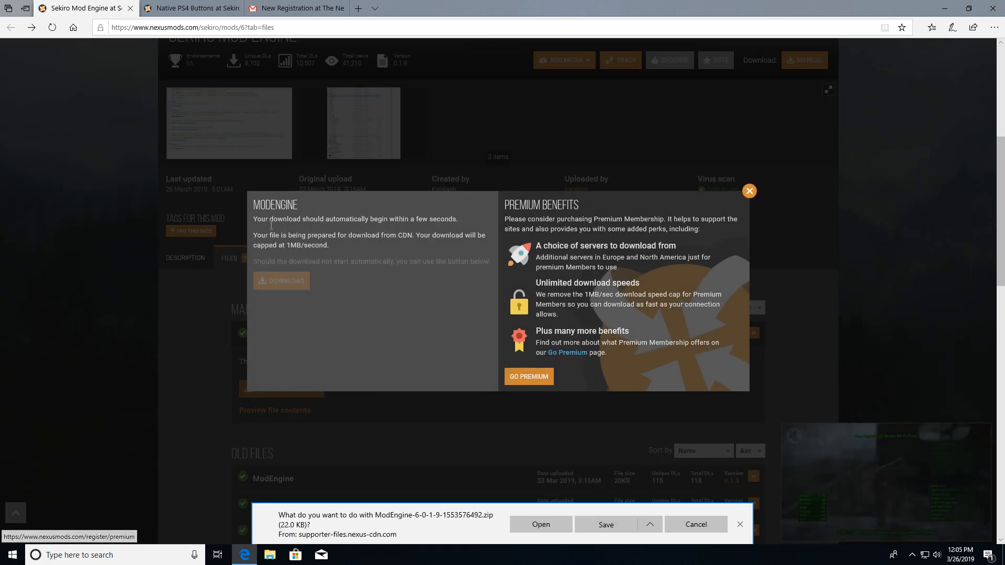
{"action": "left_click", "coordinate": [605, 525]}
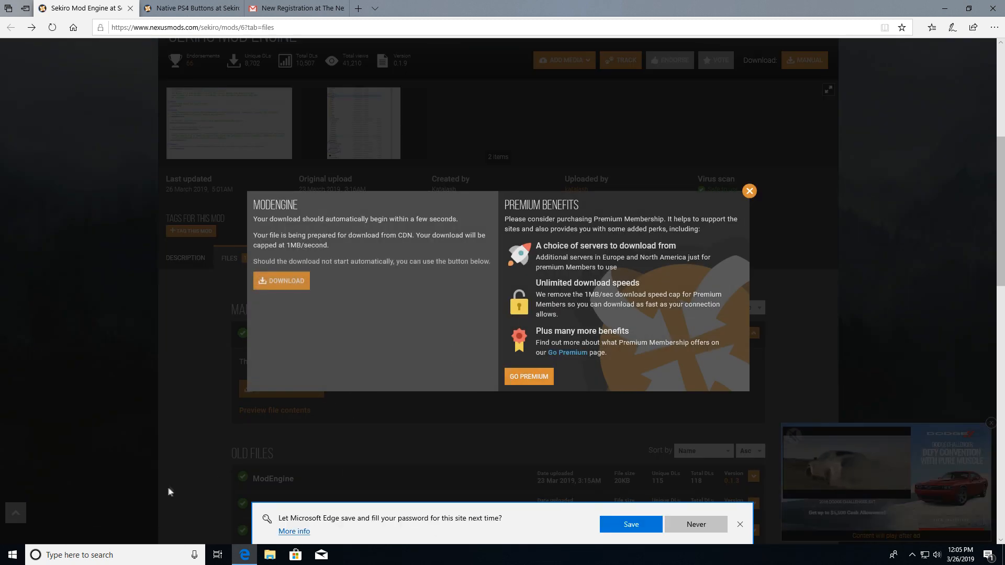
{"action": "left_click", "coordinate": [190, 7]}
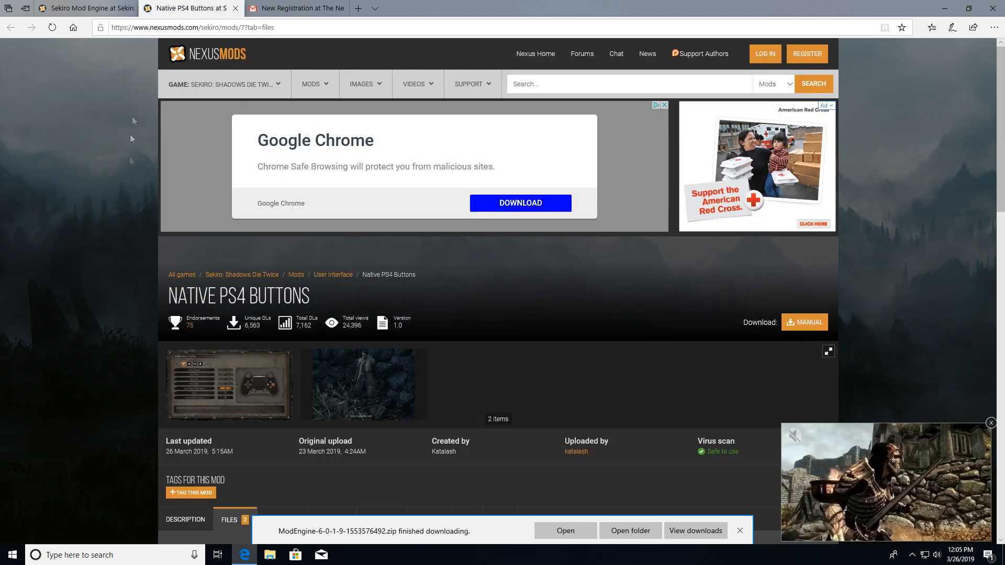
- Download the PS4Buttons main file and open its saved location
{"action": "scroll", "scroll_direction": "down", "scroll_amount": 3}
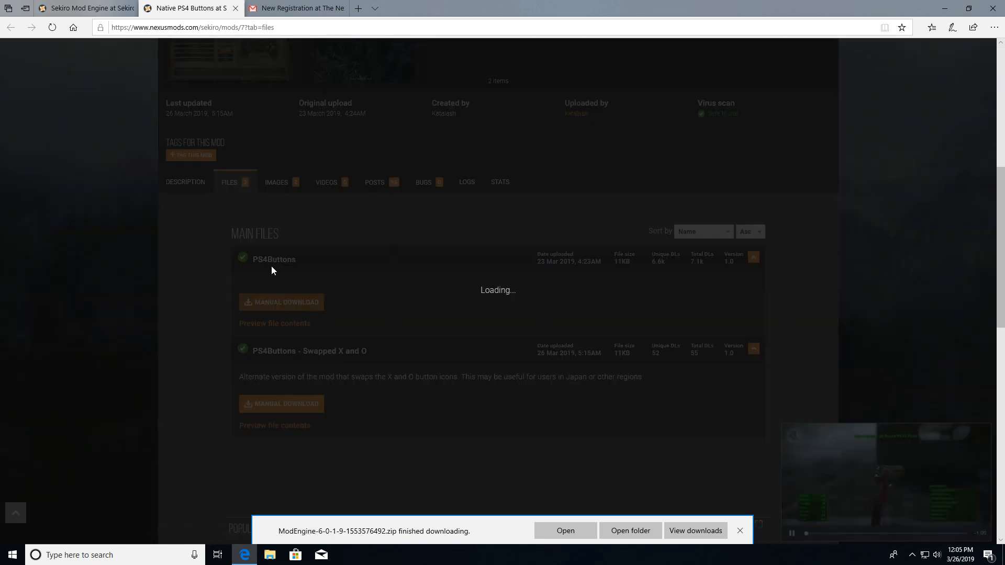
{"action": "left_click", "coordinate": [285, 302]}
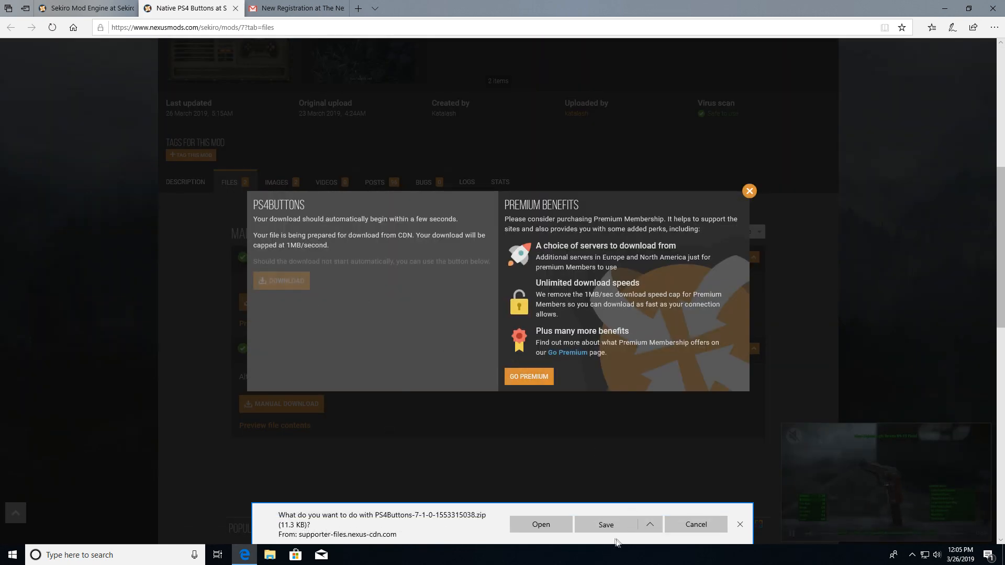
{"action": "left_click", "coordinate": [605, 524]}
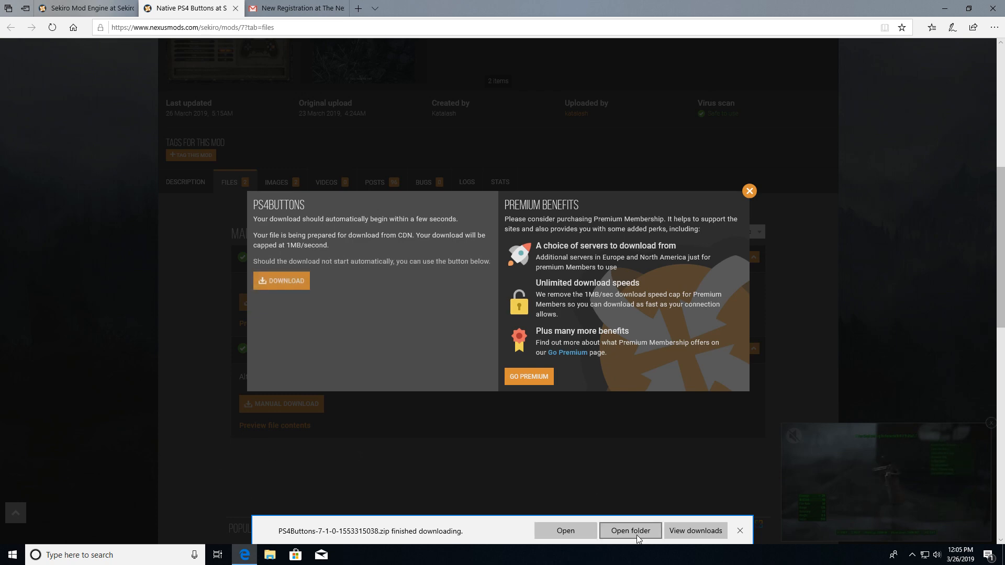
{"action": "left_click", "coordinate": [629, 530]}
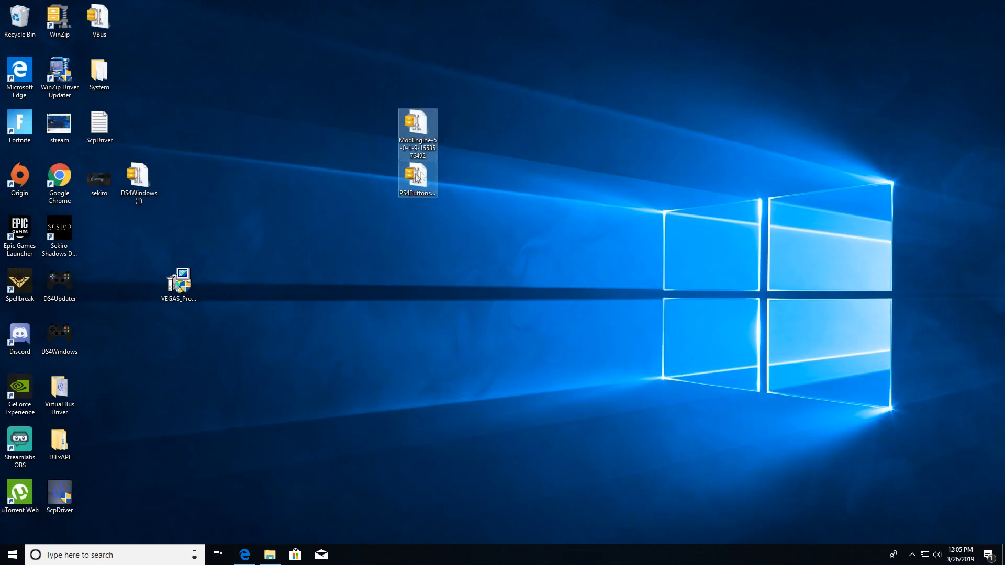
- Extract the ModEngine and PS4Buttons zips onto the desktop with Extract Here
{"action": "right_click", "coordinate": [417, 133]}
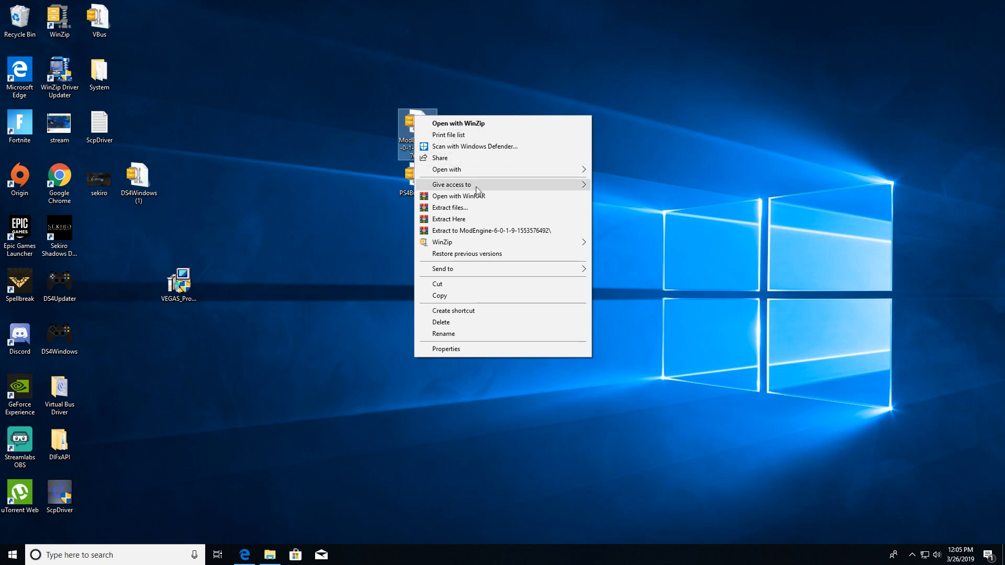
{"action": "mouse_move", "coordinate": [472, 223]}
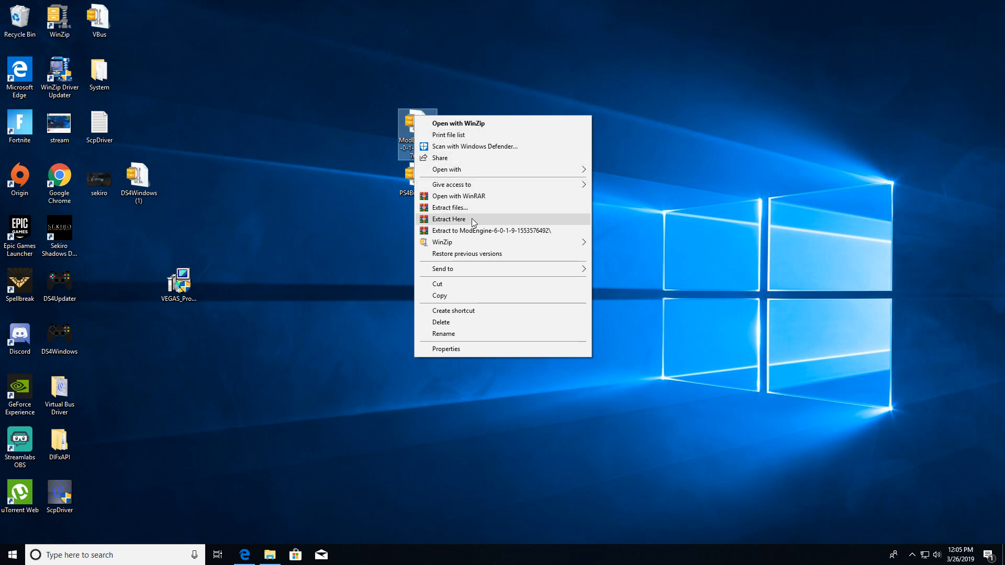
{"action": "left_click", "coordinate": [449, 219]}
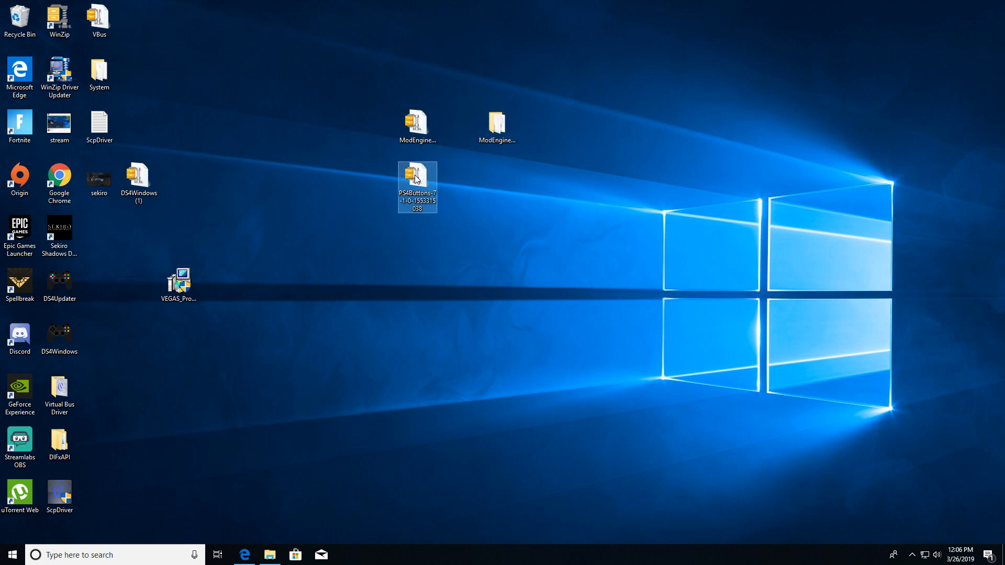
{"action": "right_click", "coordinate": [417, 186]}
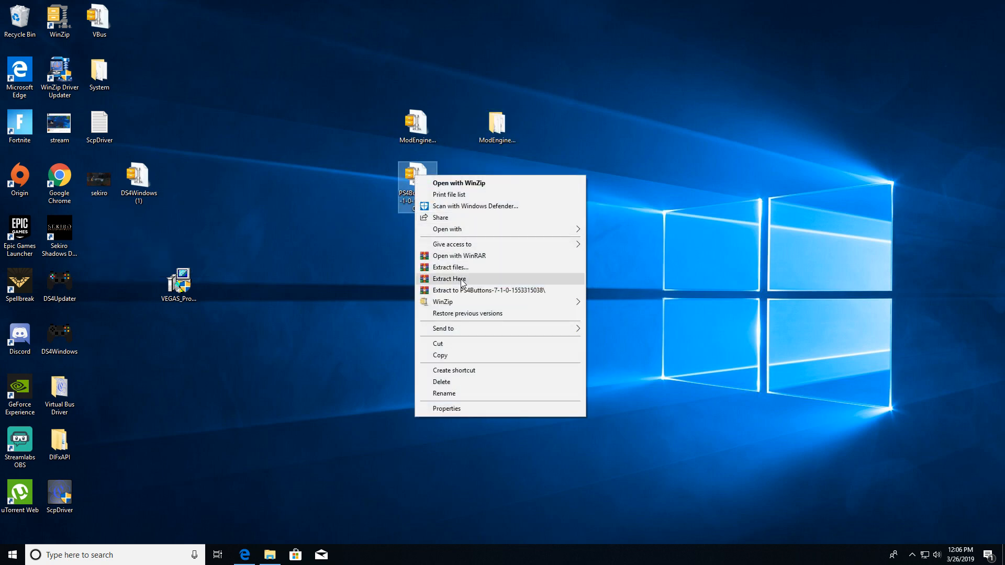
{"action": "left_click", "coordinate": [449, 279]}
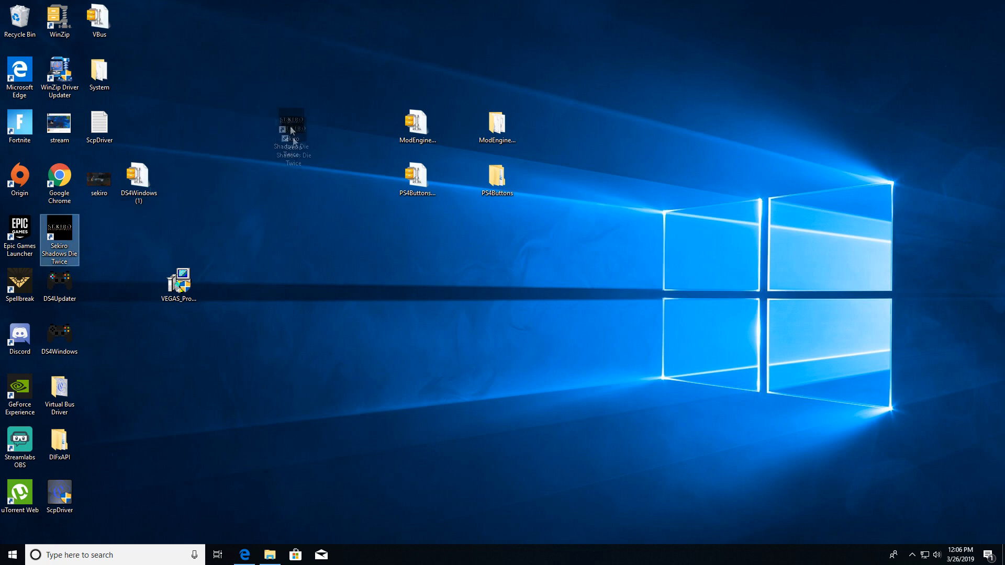
- Drag the Sekiro Shadows Die Twice shortcut beside the ModEngine and PS4Buttons icons
{"action": "left_click_drag", "start_coordinate": [59, 240], "coordinate": [337, 135]}
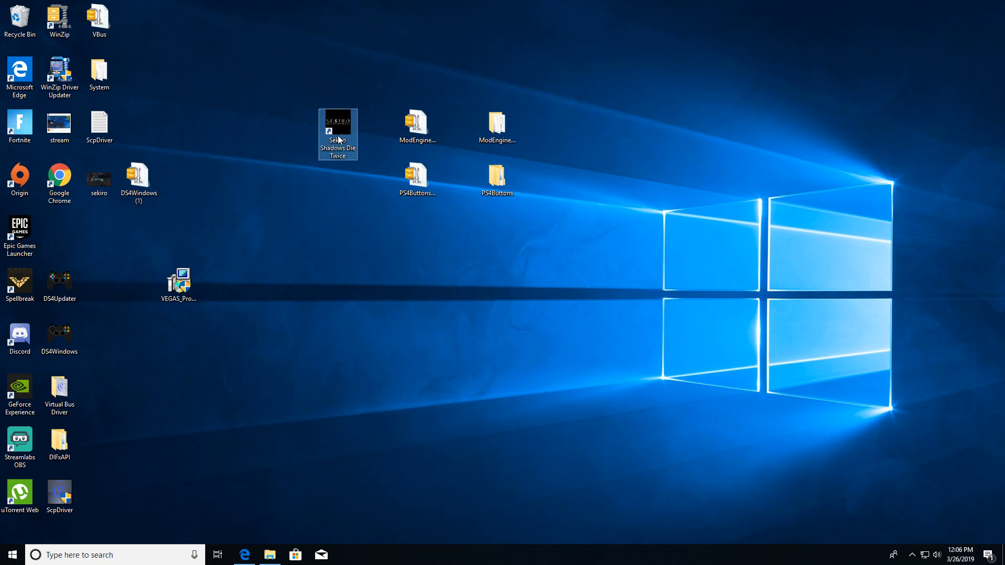
{"action": "left_click_drag", "start_coordinate": [338, 135], "coordinate": [297, 135]}
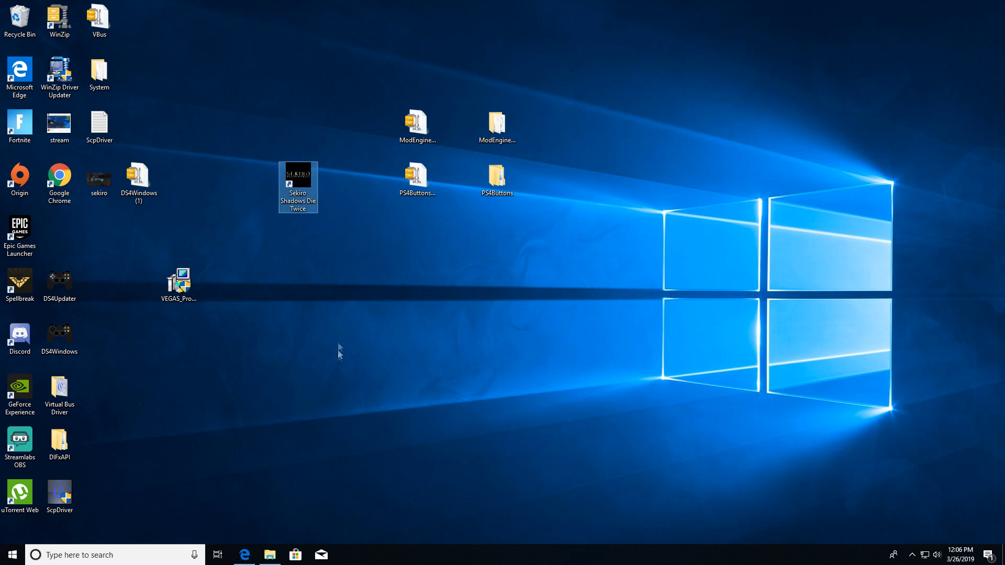
{"action": "mouse_move", "coordinate": [279, 297]}
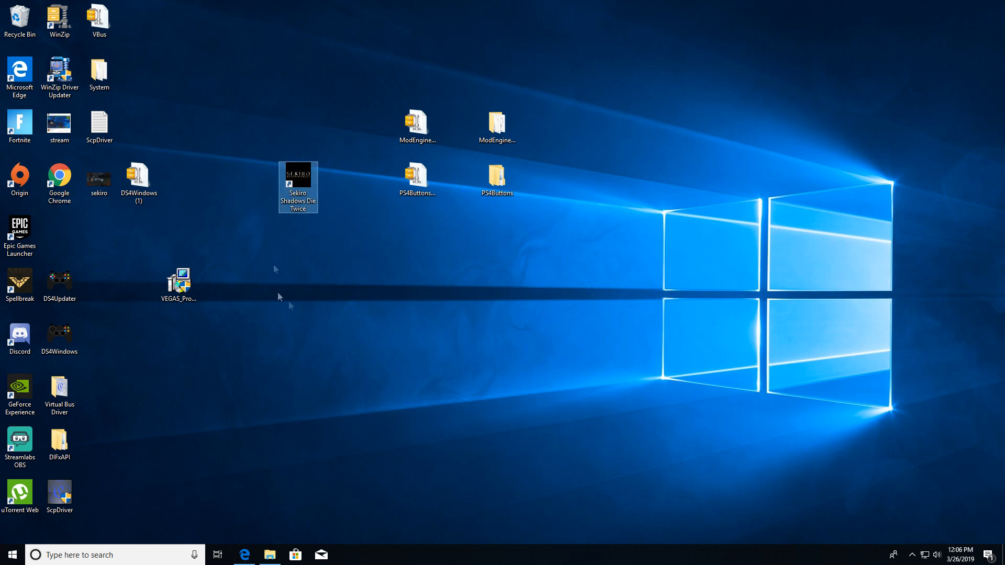
{"action": "left_click_drag", "start_coordinate": [298, 185], "coordinate": [298, 82]}
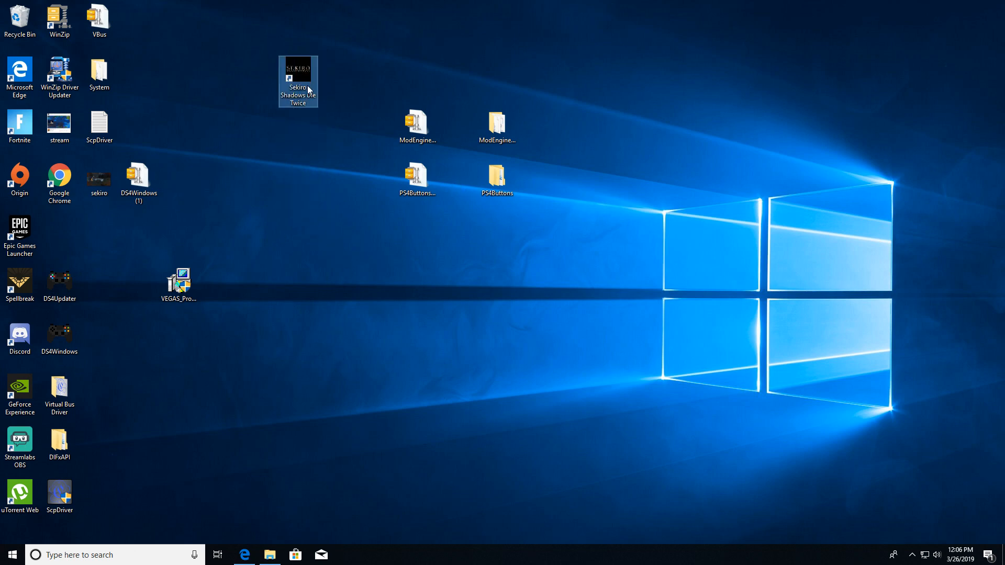
{"action": "left_click_drag", "start_coordinate": [297, 71], "coordinate": [297, 177]}
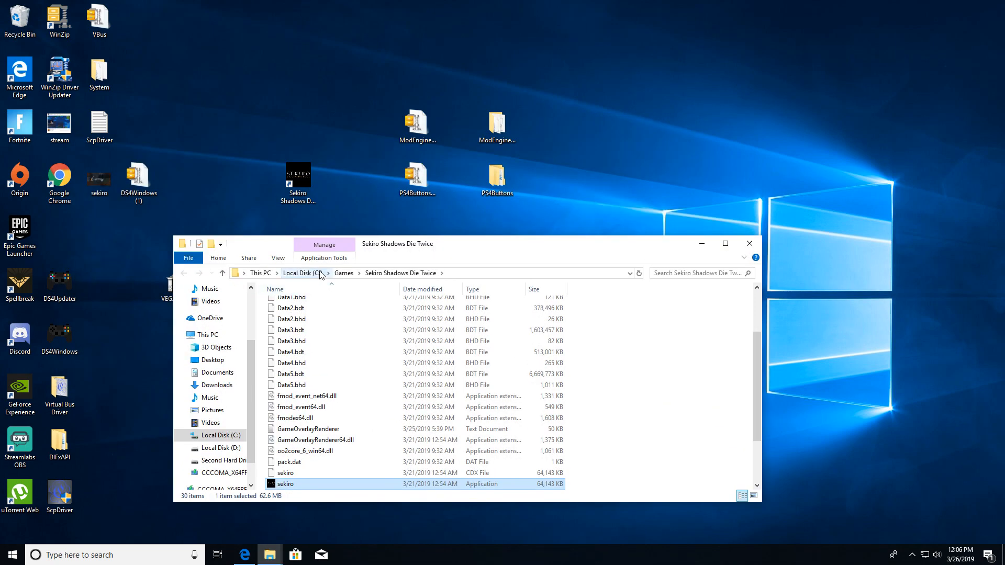
{"action": "mouse_move", "coordinate": [389, 279]}
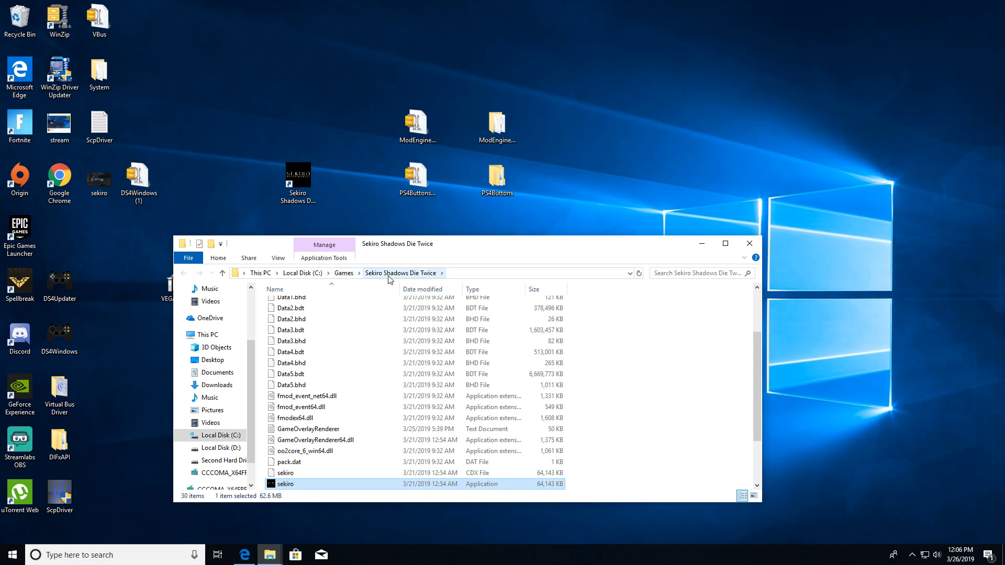
- Move dinput8.dll and modengine from the ModEngine folder into Sekiro, then open PS4Buttons
{"action": "scroll", "scroll_direction": "up", "scroll_amount": 3}
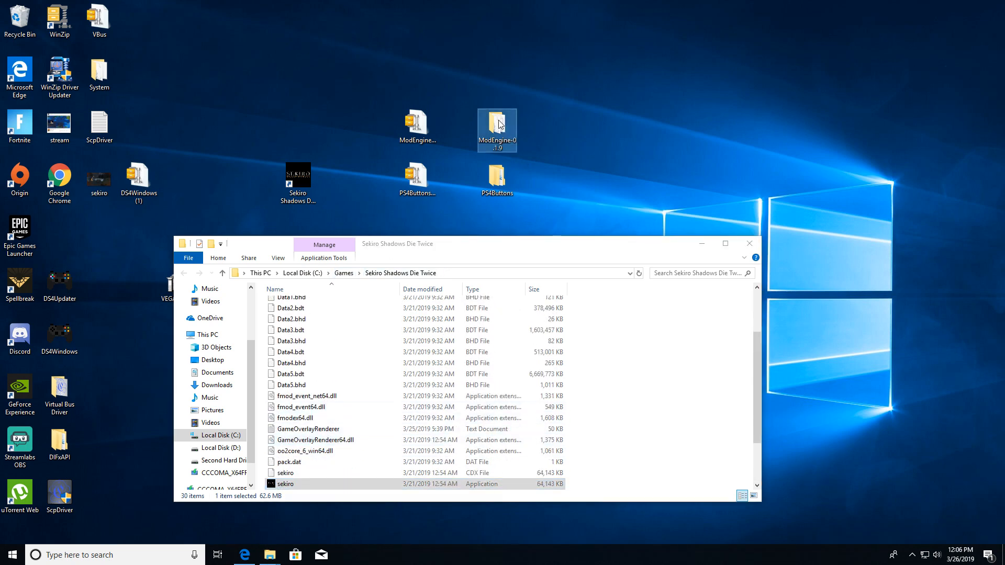
{"action": "double_click", "coordinate": [496, 129]}
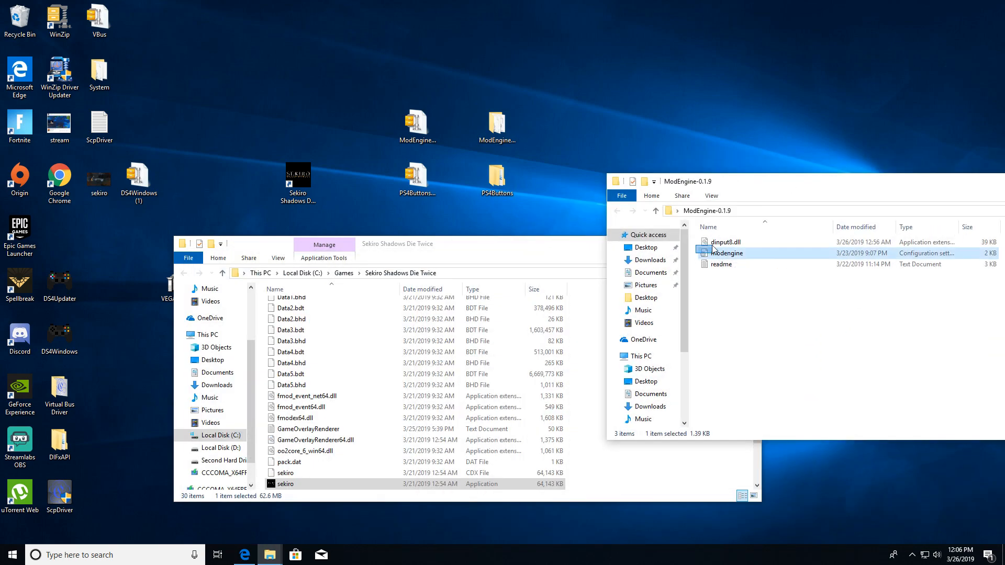
{"action": "left_click", "coordinate": [725, 241]}
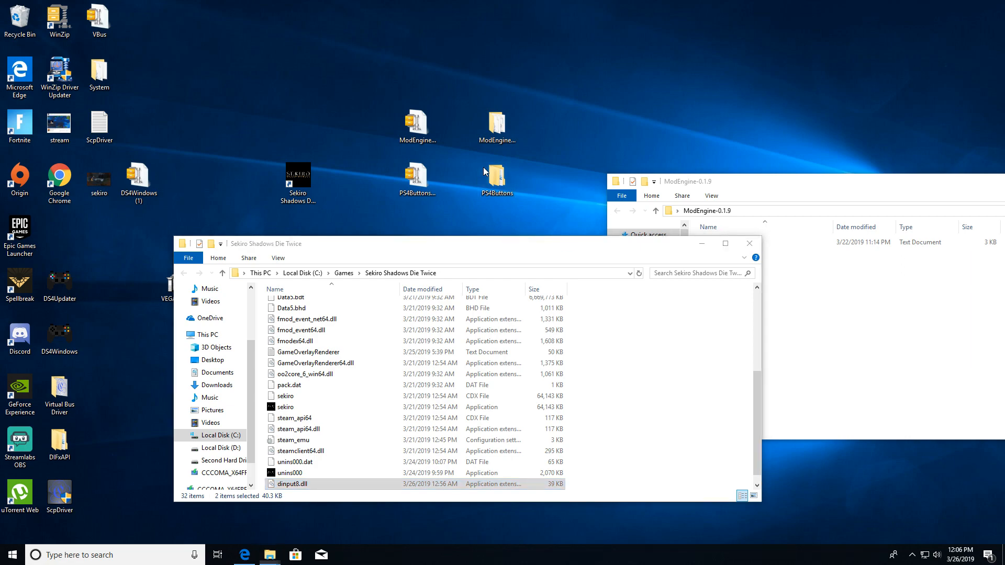
{"action": "double_click", "coordinate": [496, 176]}
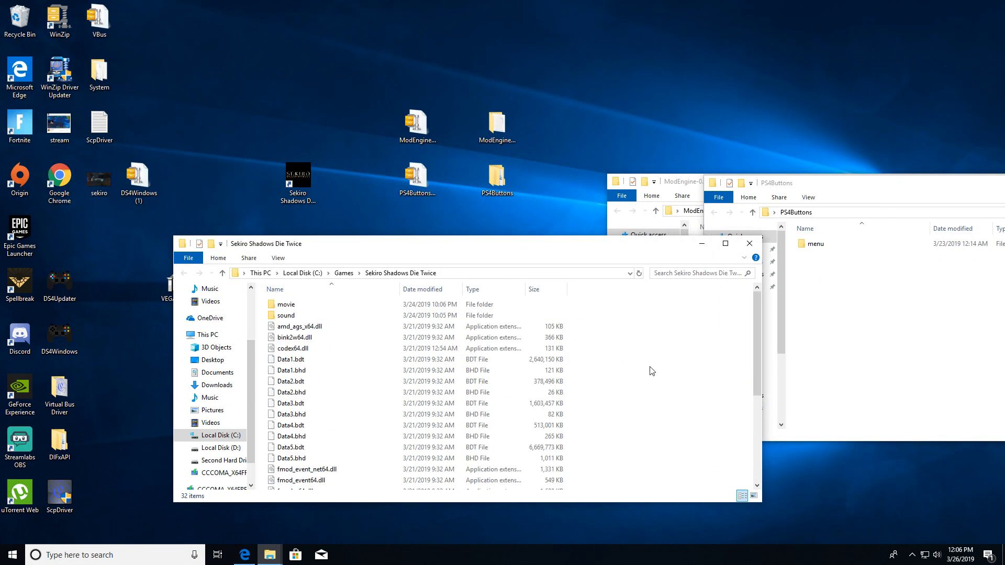
{"action": "mouse_move", "coordinate": [444, 252]}
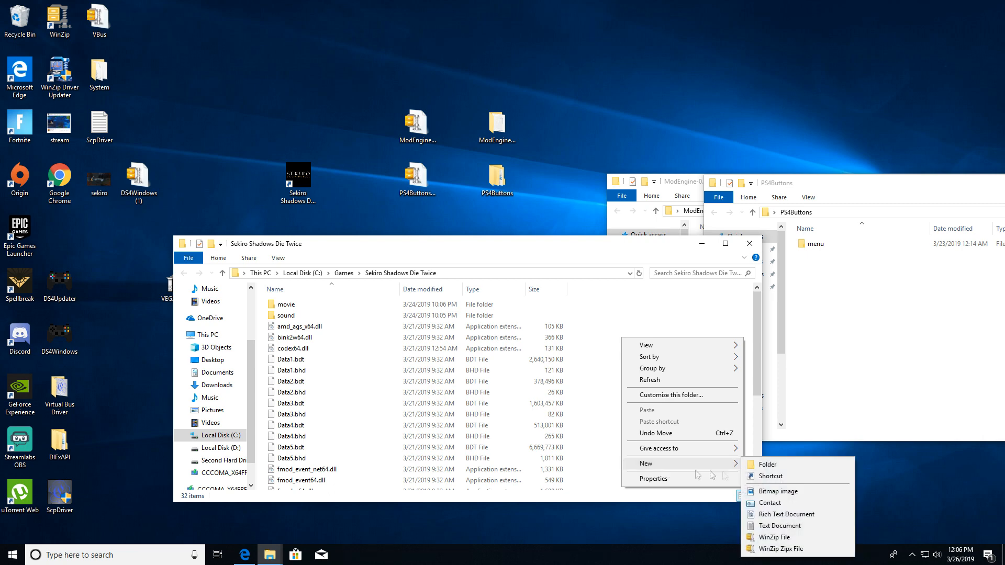
- Create a folder named mods in the Sekiro game folder and open it
{"action": "left_click", "coordinate": [766, 464]}
{"action": "type", "text": "mods"}
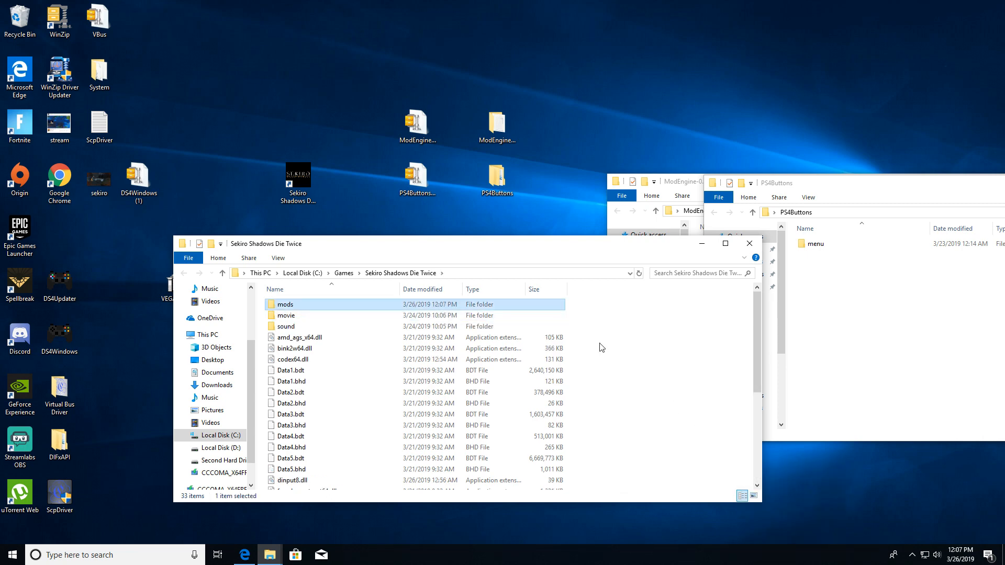
{"action": "double_click", "coordinate": [285, 303]}
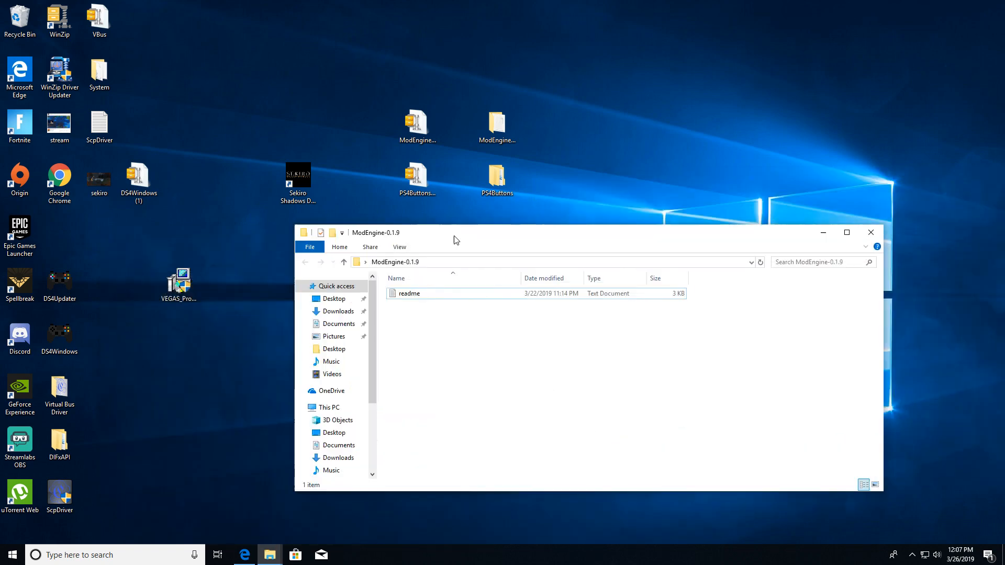
- Close the ModEngine-0.1.9 Explorer window
{"action": "left_click", "coordinate": [870, 232]}
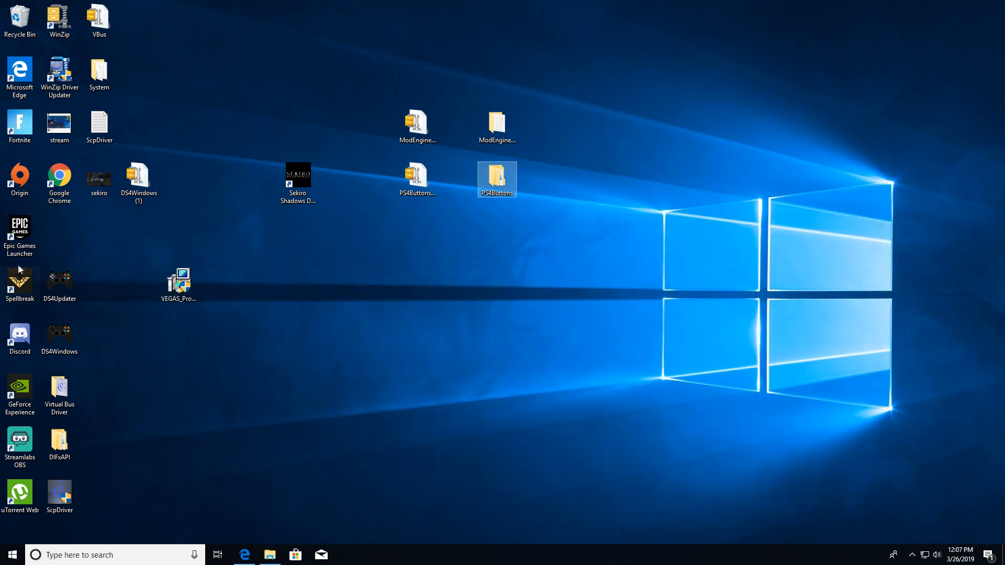
{"action": "mouse_move", "coordinate": [28, 237]}
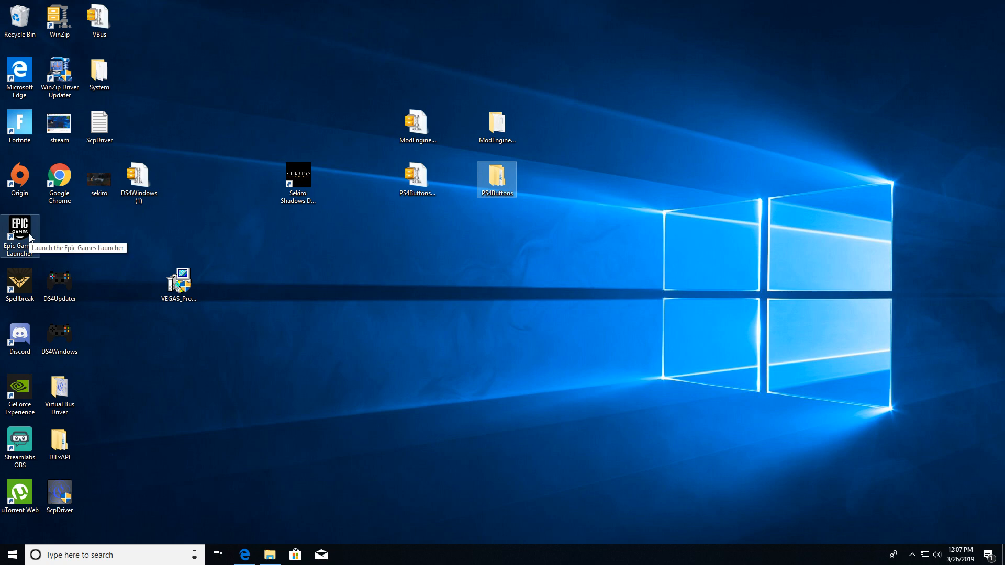
{"action": "mouse_move", "coordinate": [525, 346]}
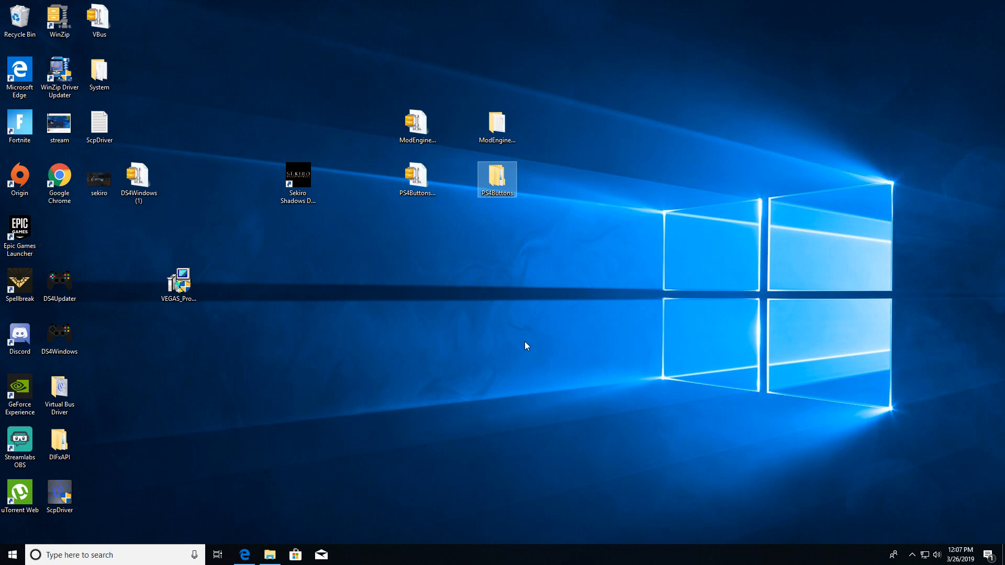